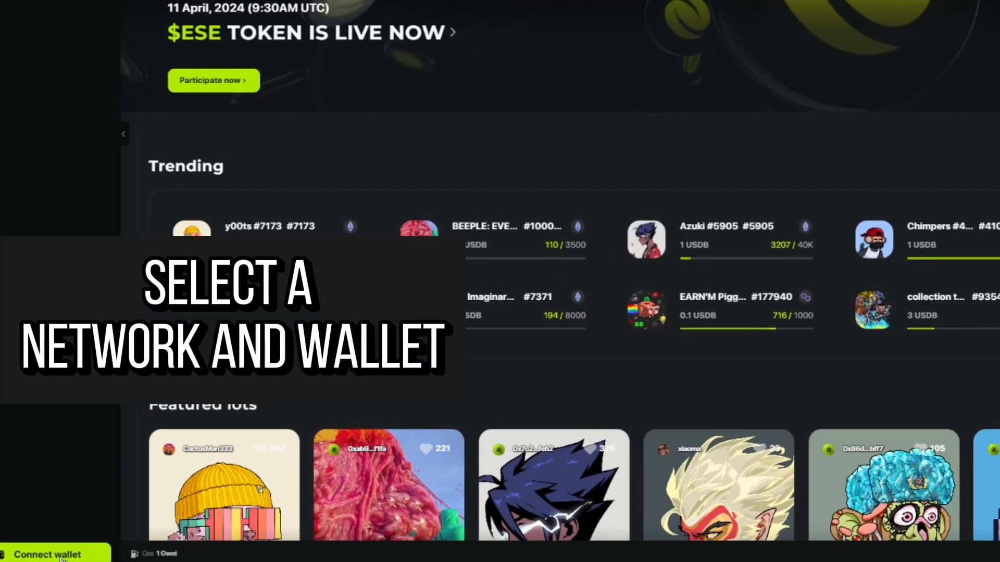
# Connect the MetaMask wallet on Polygon to Eesee and sign the login message
pyautogui.click(46, 554)
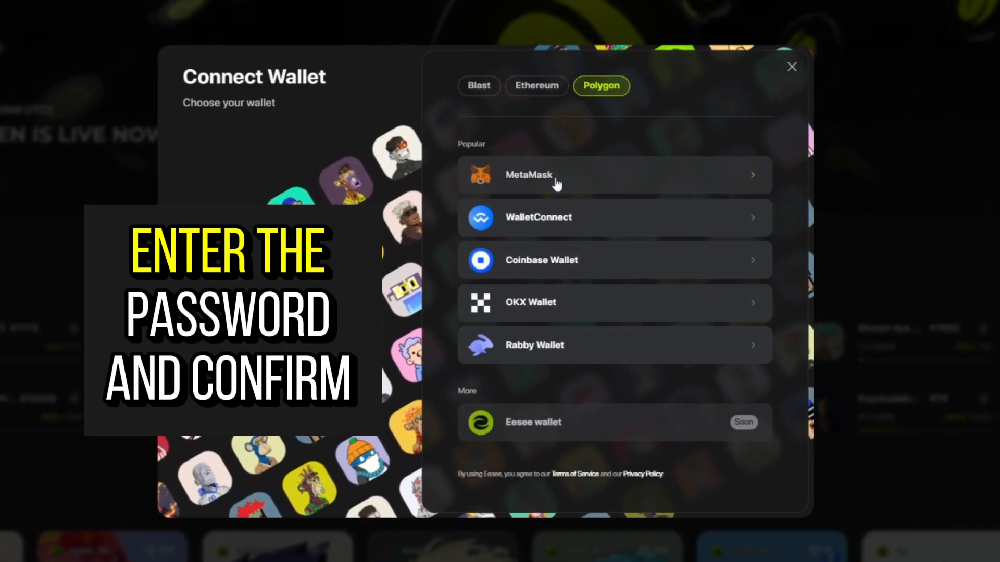
pyautogui.click(529, 174)
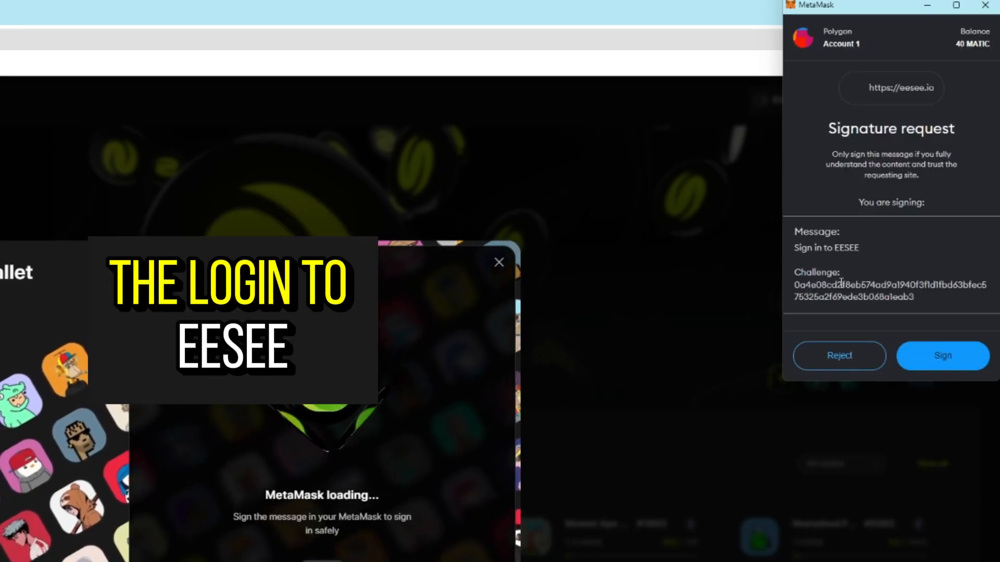
pyautogui.click(941, 355)
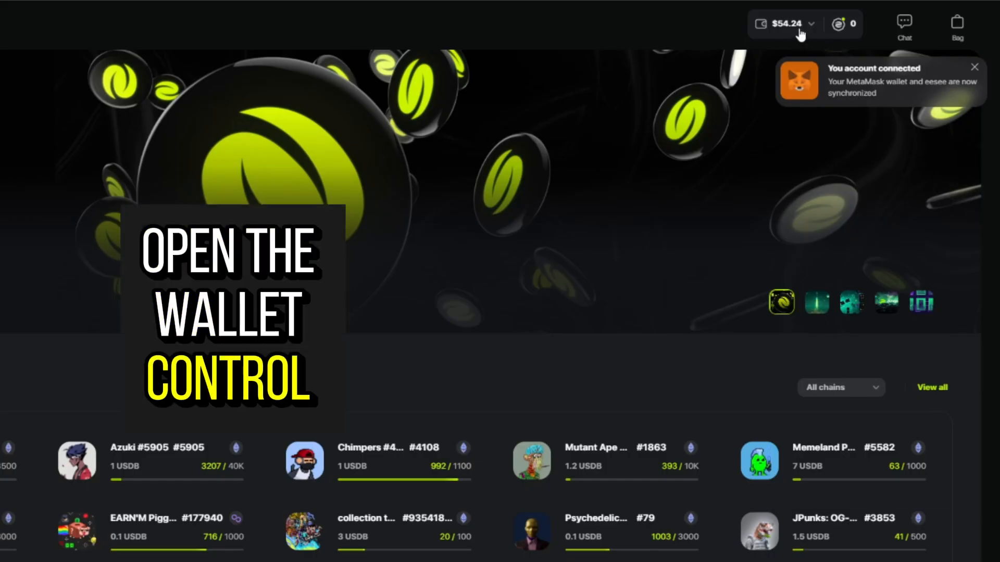
# Set up a 1 MATIC deposit from Polygon into the Eesee wallet
pyautogui.click(783, 23)
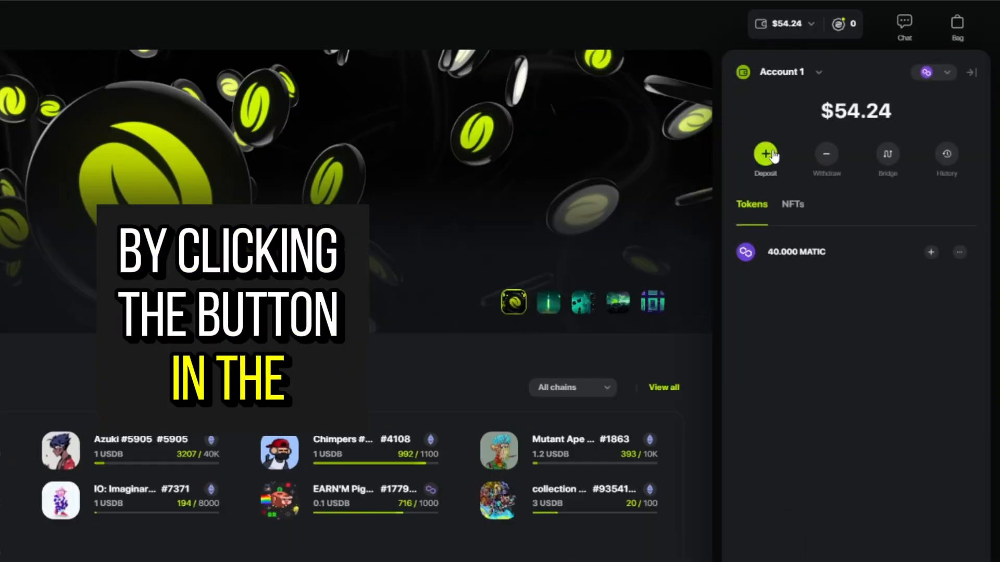
pyautogui.click(765, 153)
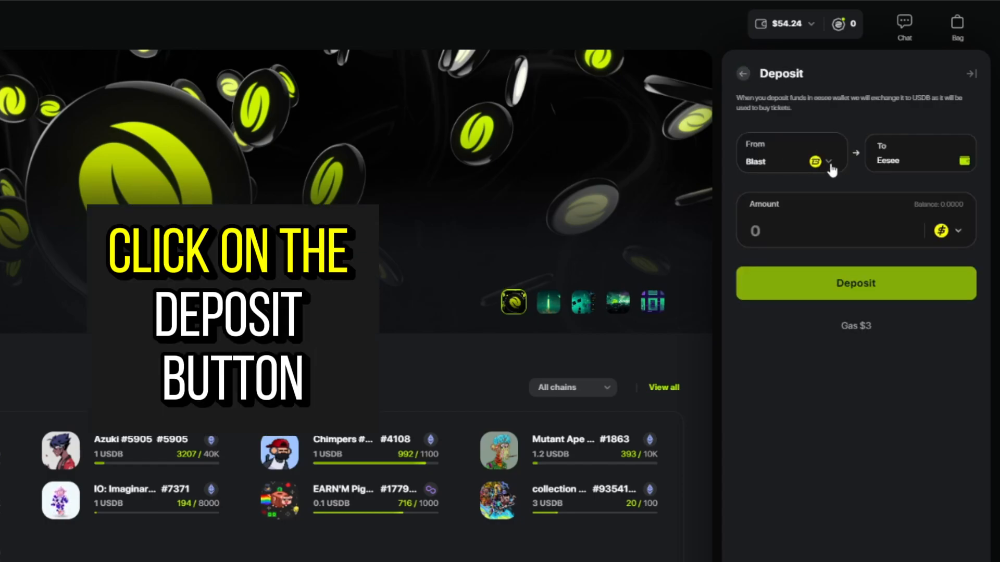
pyautogui.click(827, 160)
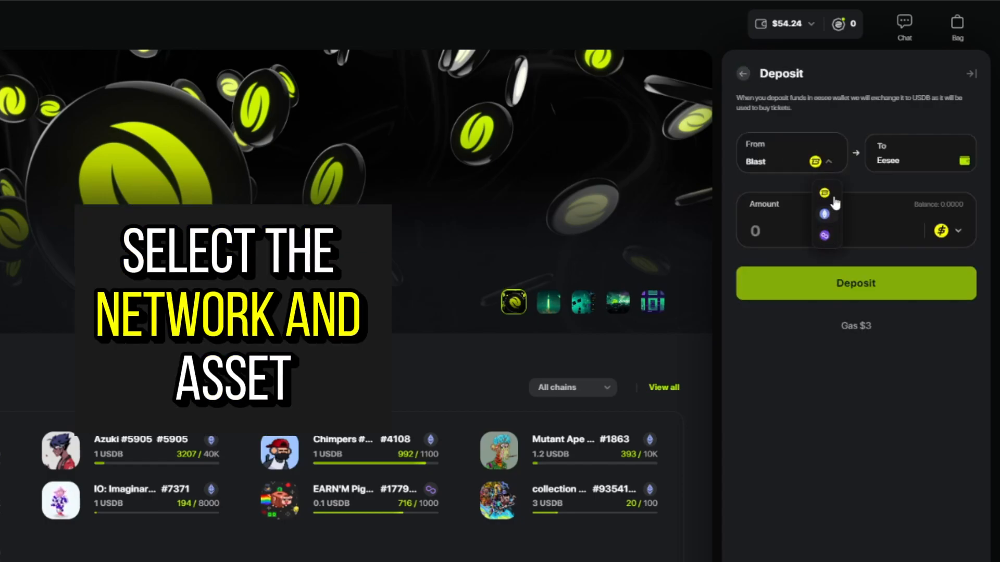
pyautogui.click(826, 237)
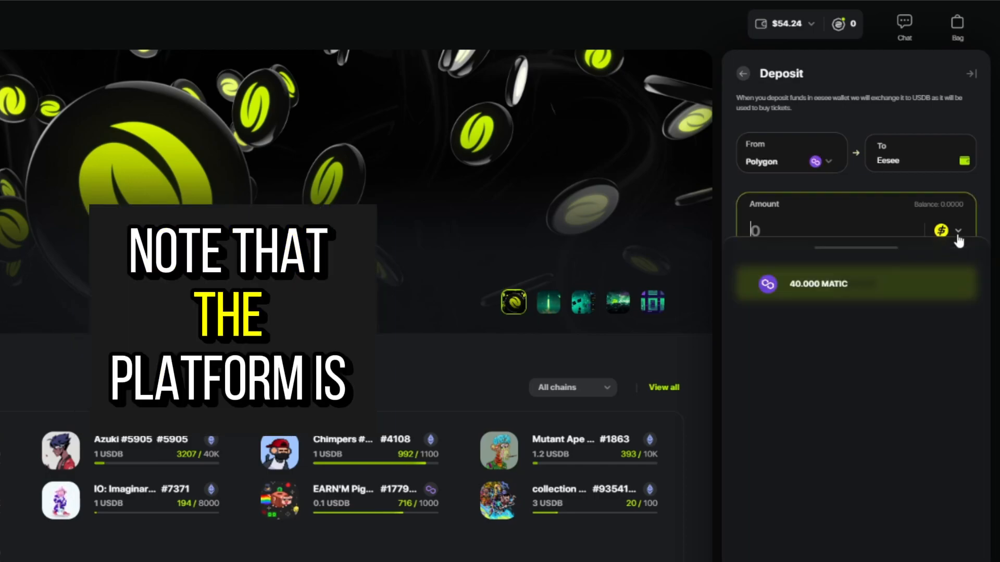
pyautogui.click(854, 284)
pyautogui.write('1')
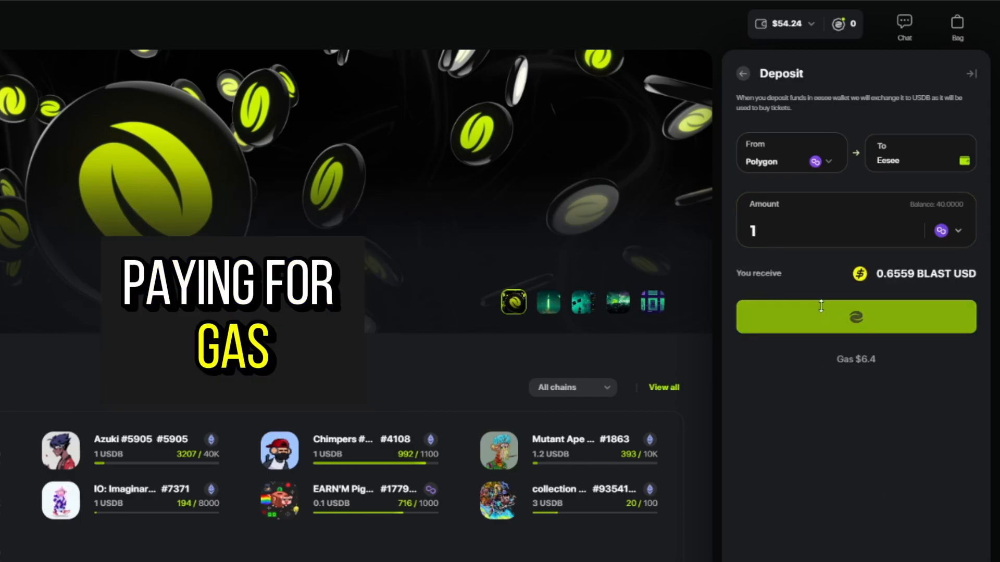
# Submit the 1 MATIC deposit and confirm the transaction in MetaMask
pyautogui.click(855, 317)
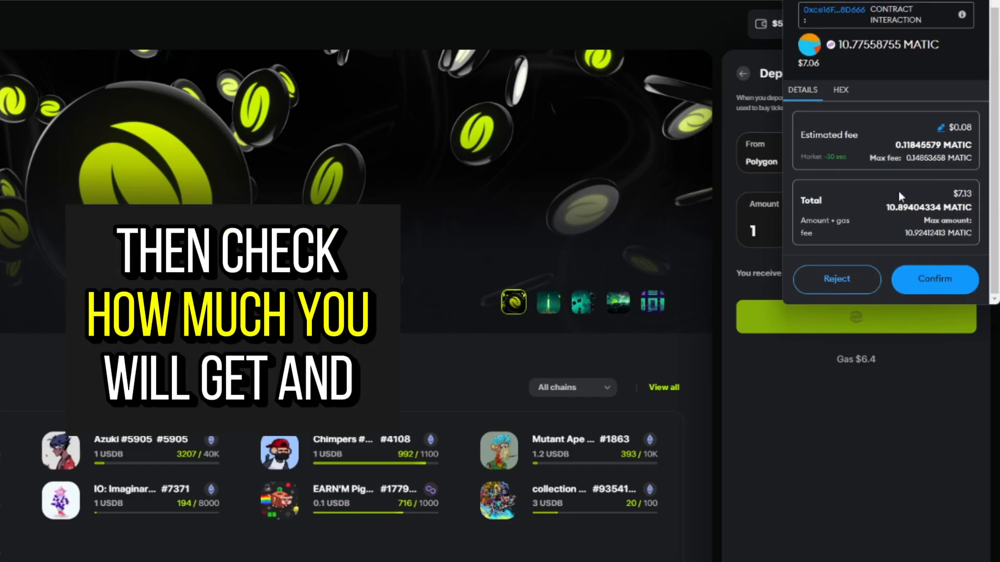
pyautogui.click(934, 279)
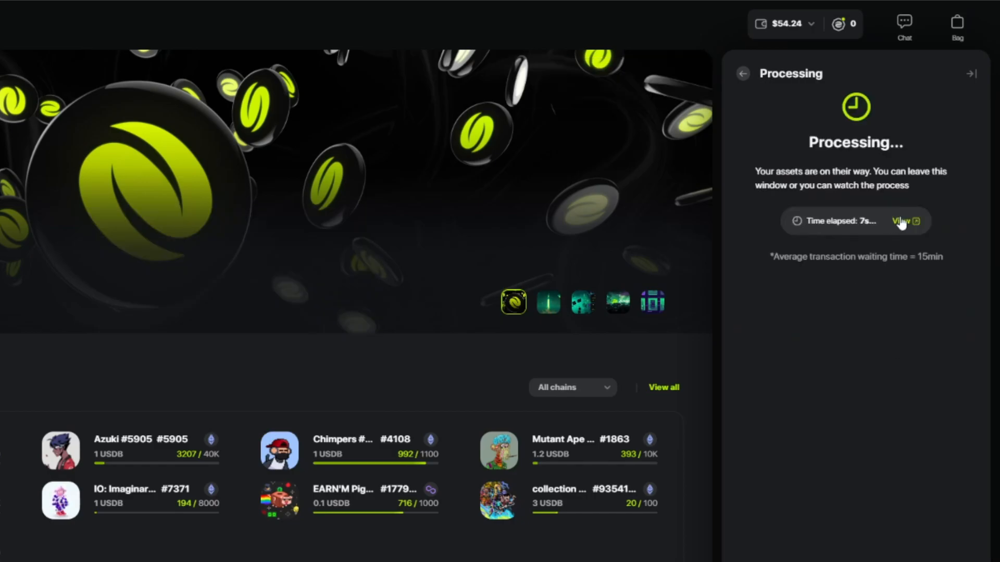
pyautogui.click(903, 221)
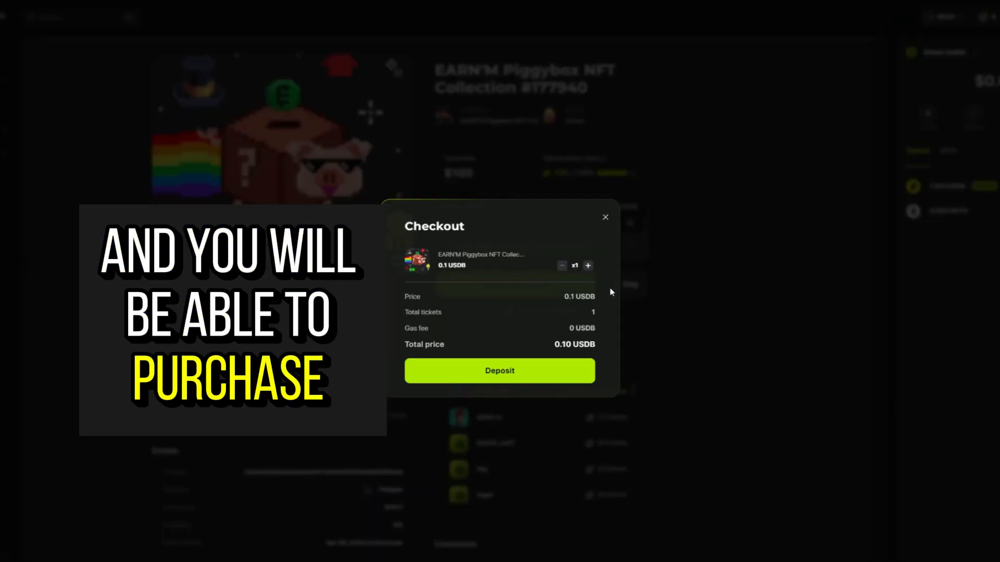
# Submit the one-ticket Piggybox checkout for wallet approval
pyautogui.click(499, 370)
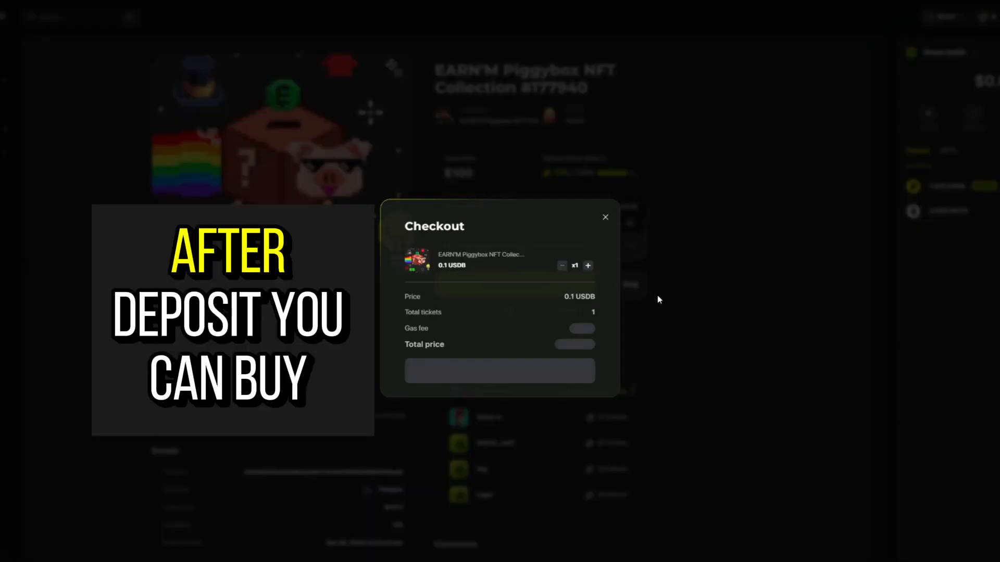
pyautogui.click(499, 370)
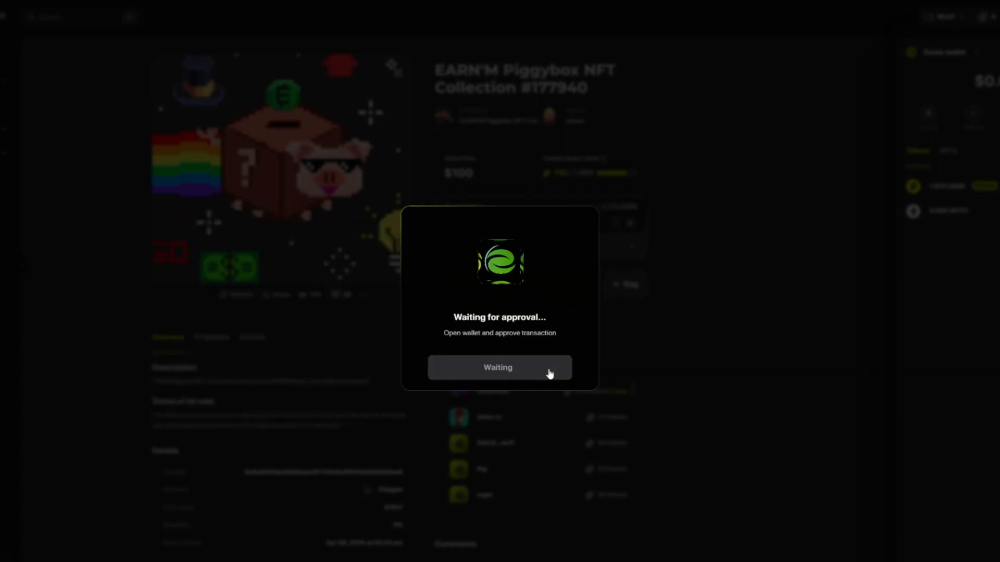